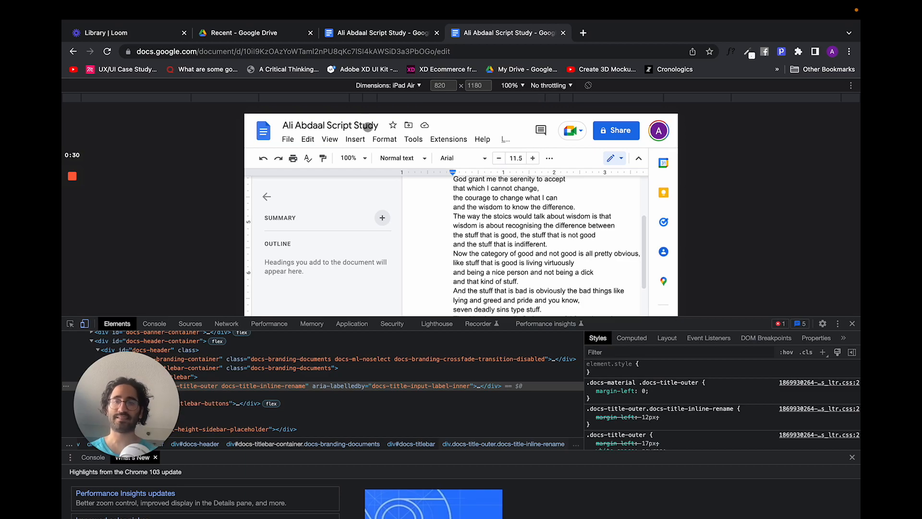
Scroll down through the Ali Abdaal Script Study document at desktop width
scroll(down, 3)
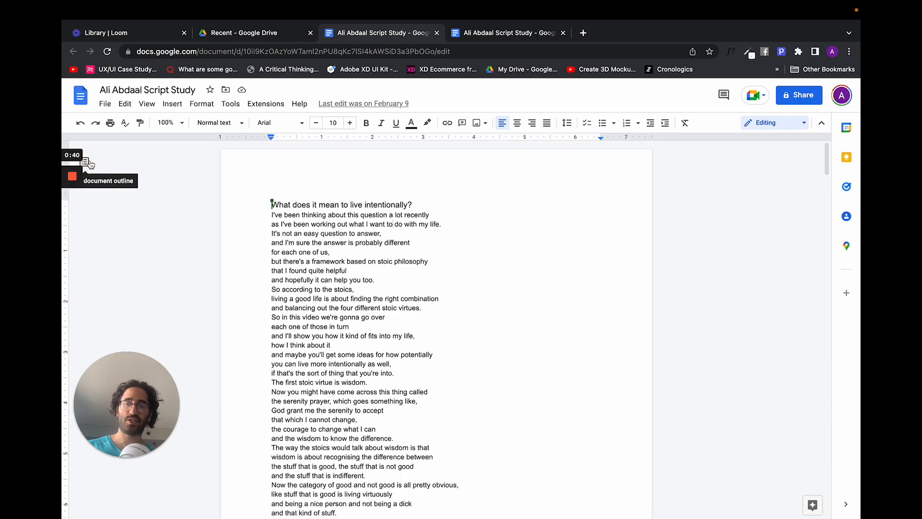
click(75, 162)
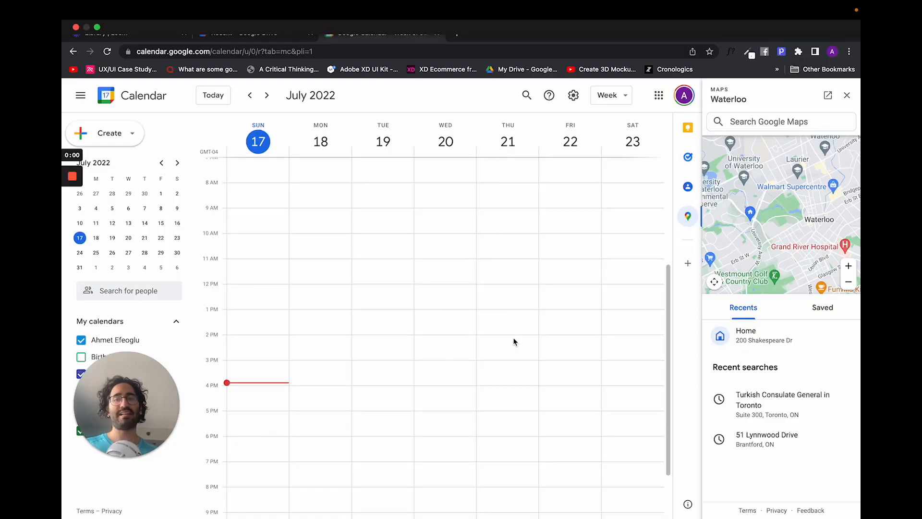
mouse_move(356, 263)
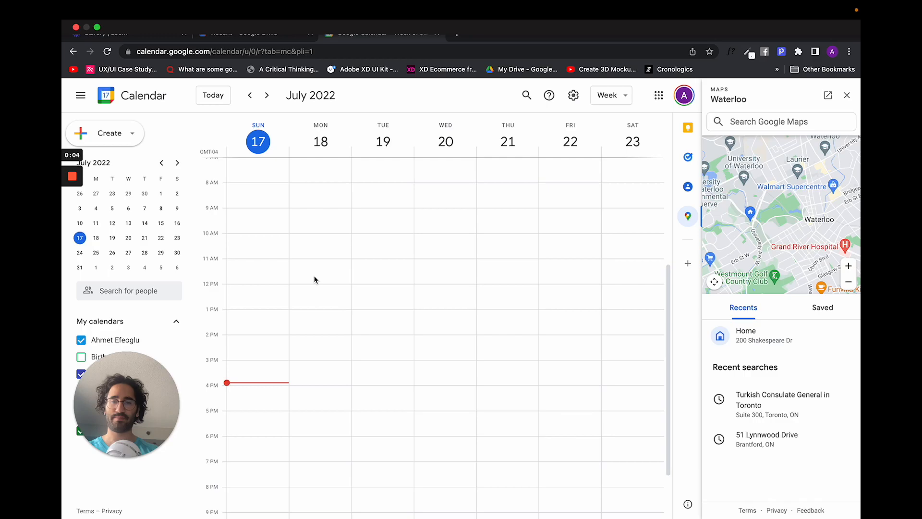
Create a Monday July 18 event from 11am and title it 'Event This Week'
click(317, 266)
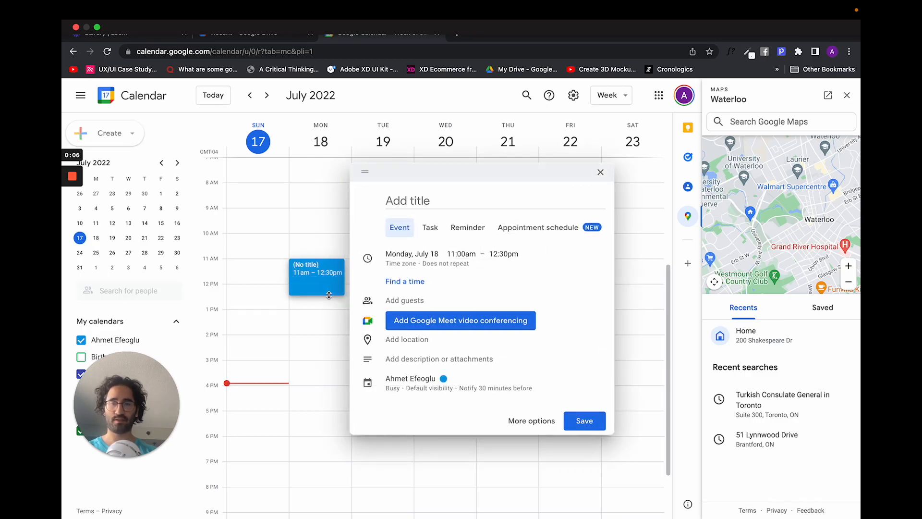
click(429, 201)
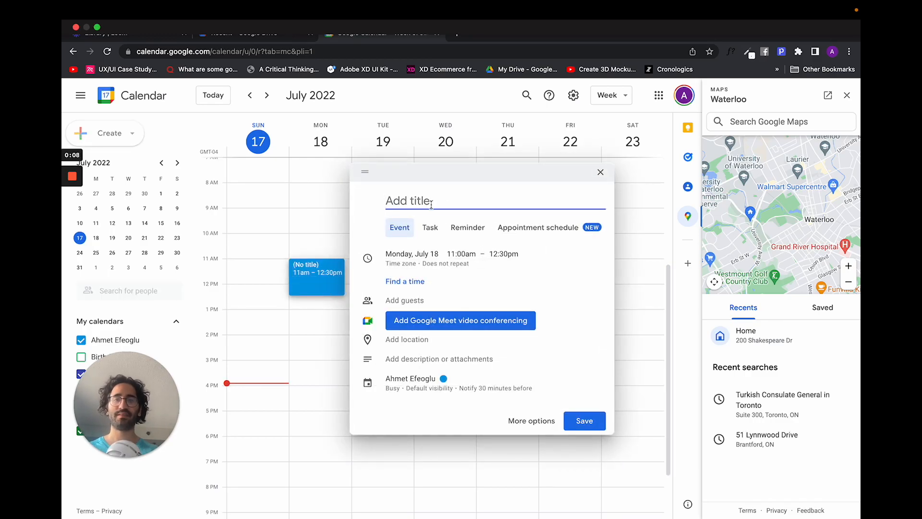
text(Event This Week)
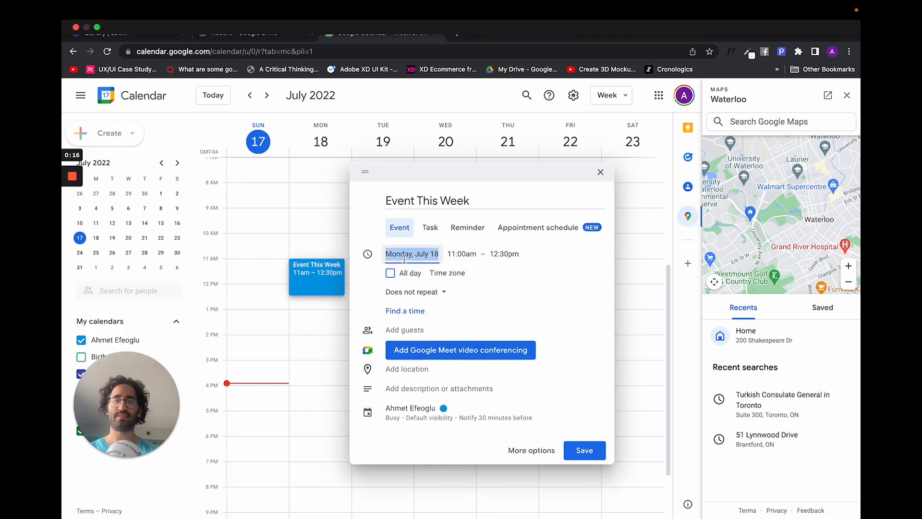
click(411, 253)
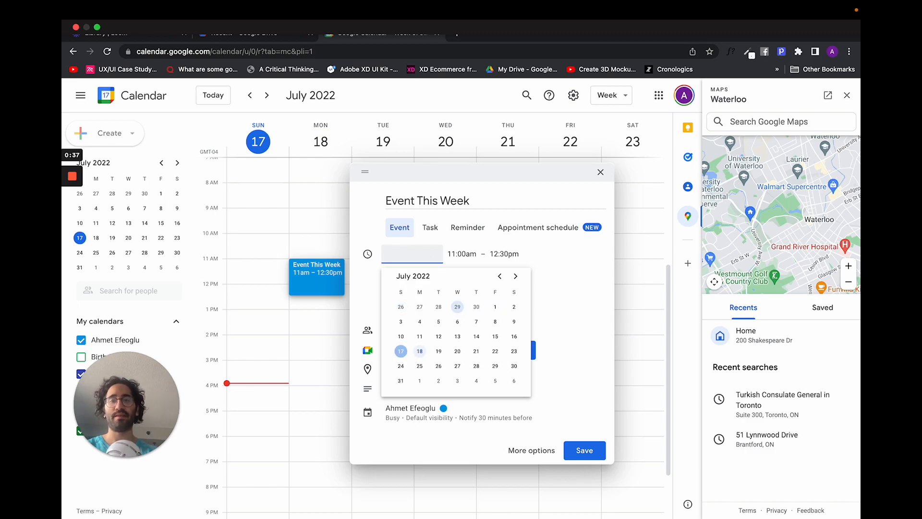
text(Juk)
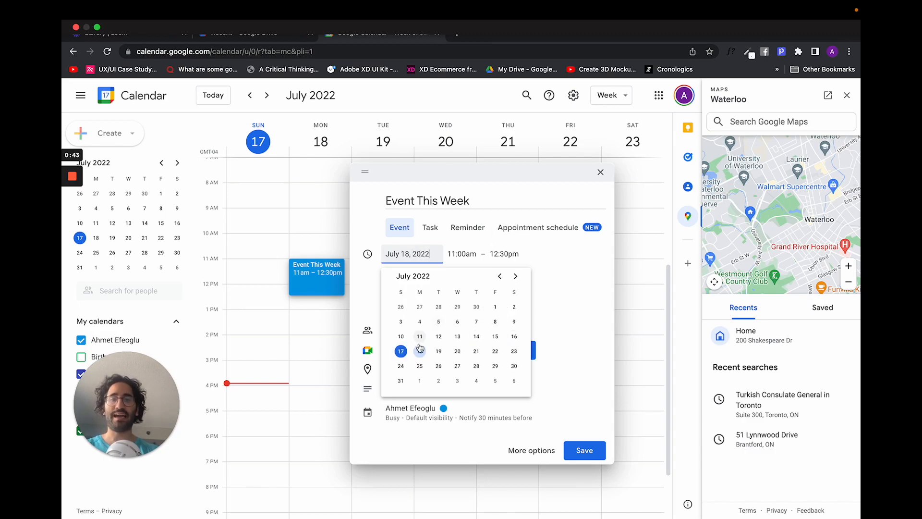
click(419, 337)
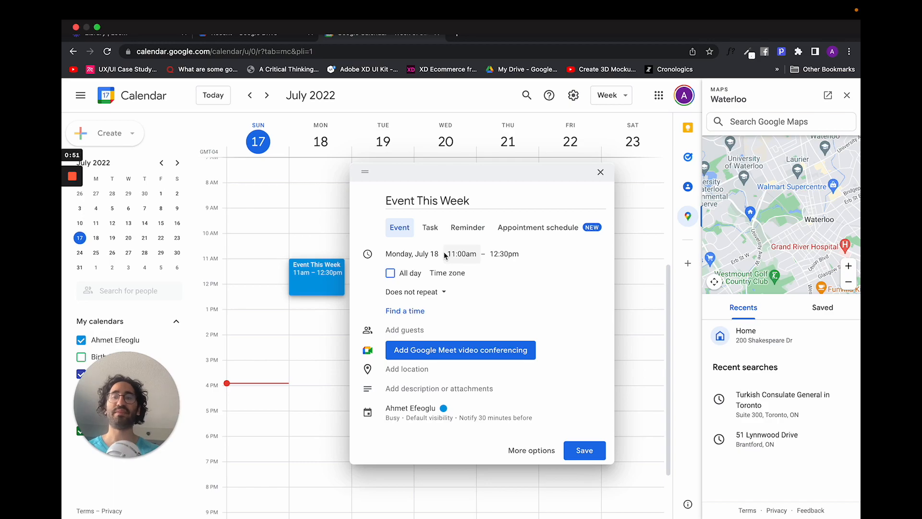
click(411, 254)
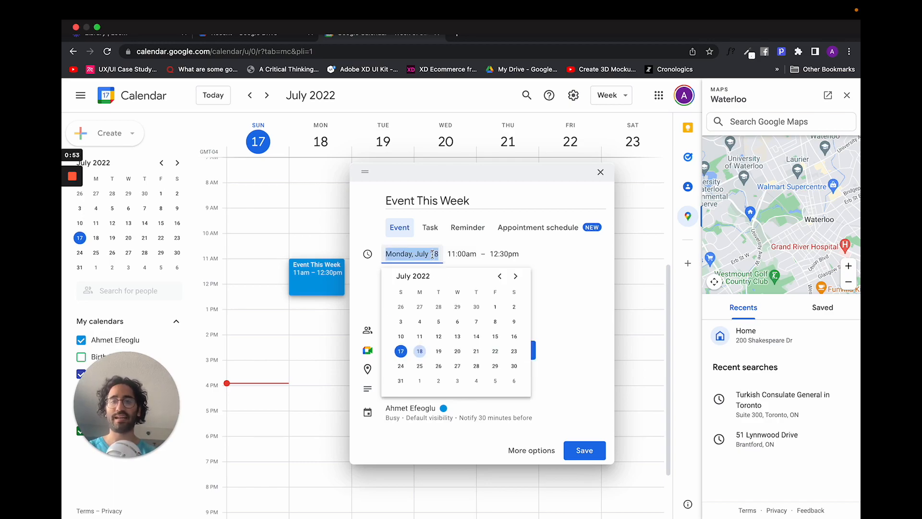
text(06.)
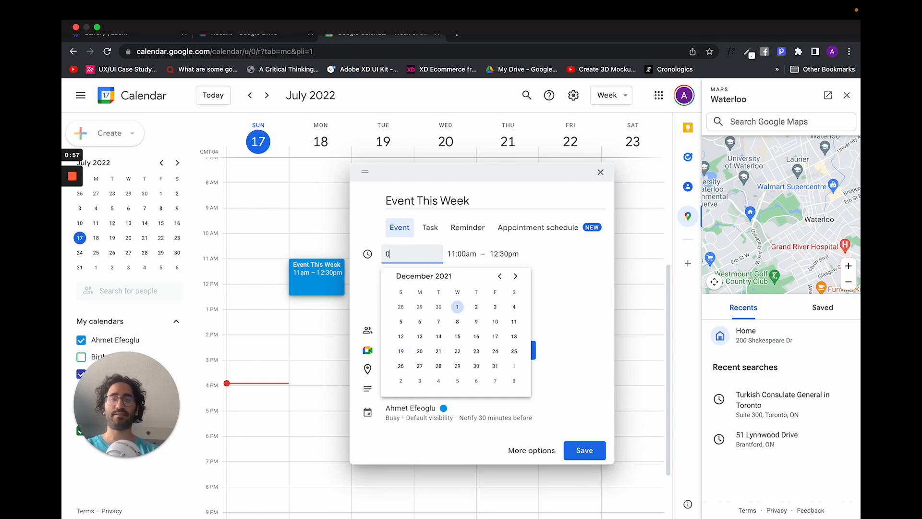
text(18.07.2022)
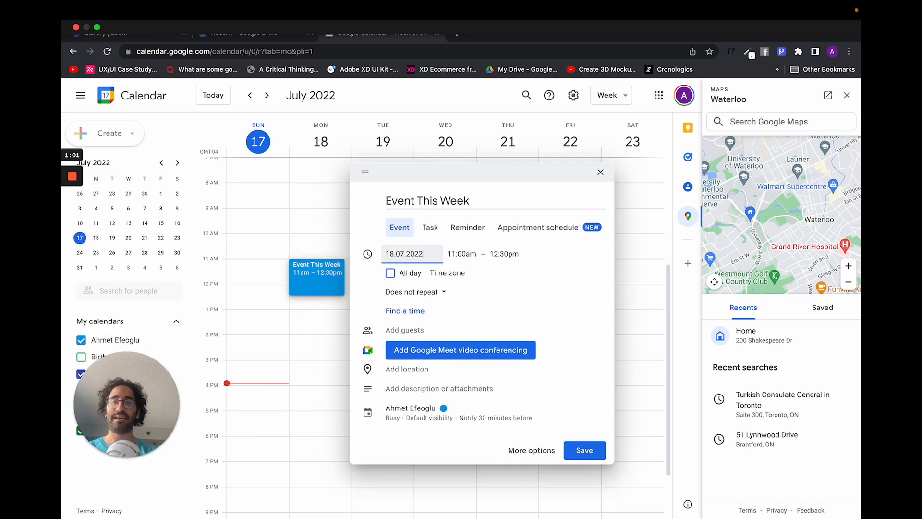
click(411, 254)
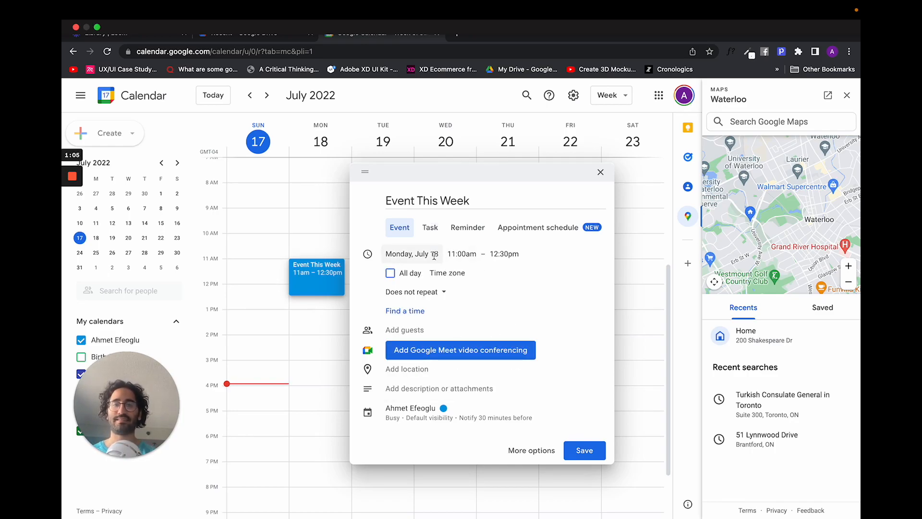
click(412, 254)
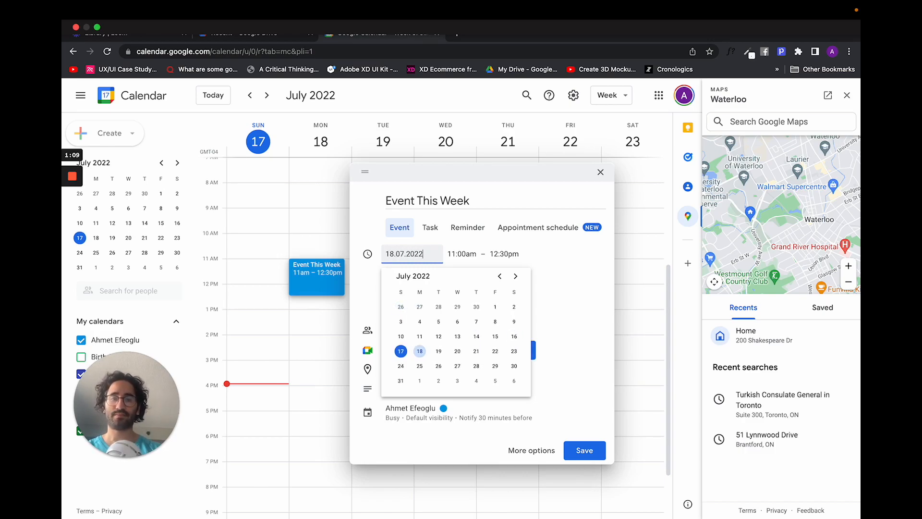
click(419, 351)
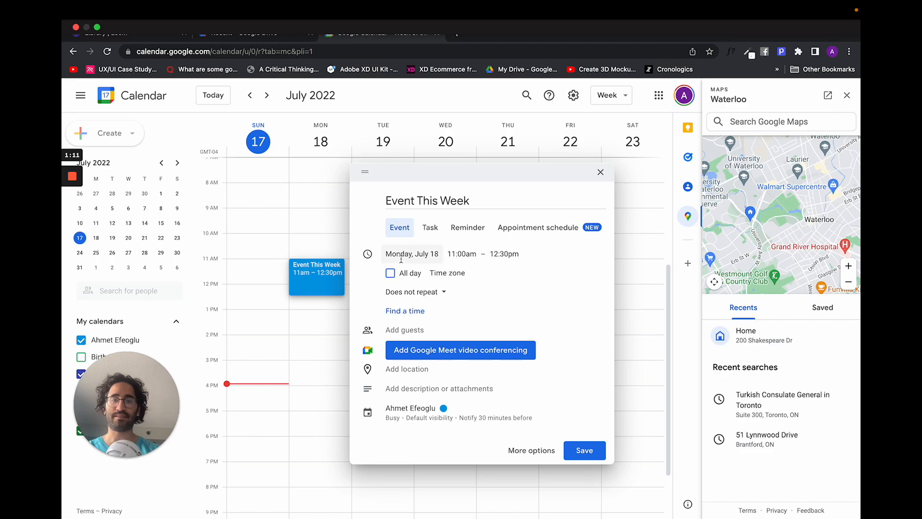
mouse_move(439, 266)
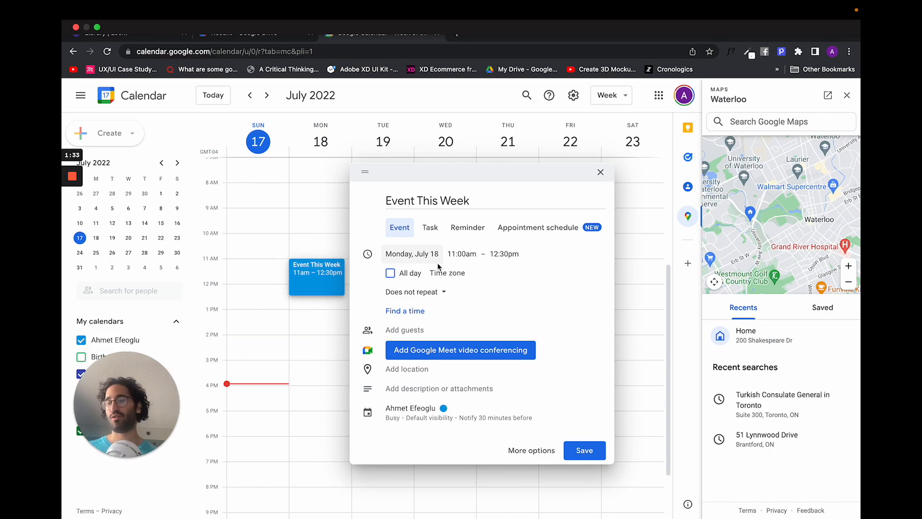
click(412, 254)
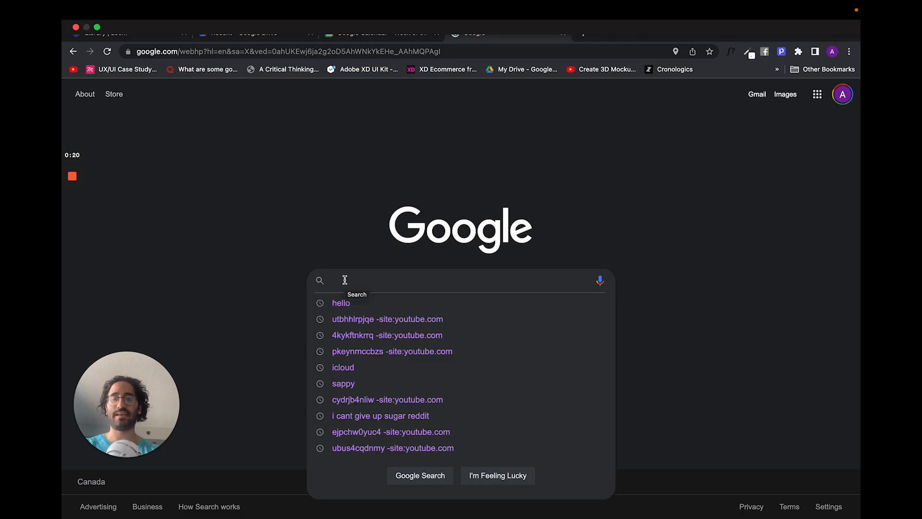
text(back street boy)
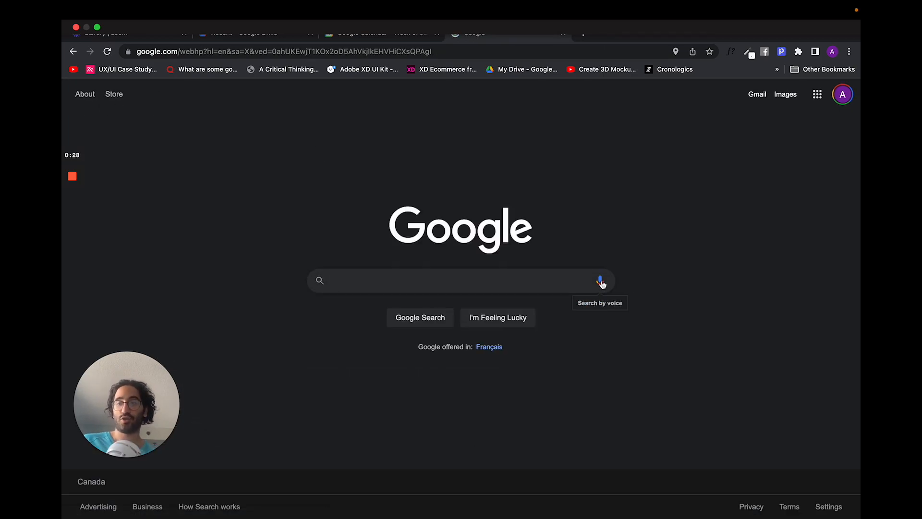
click(599, 280)
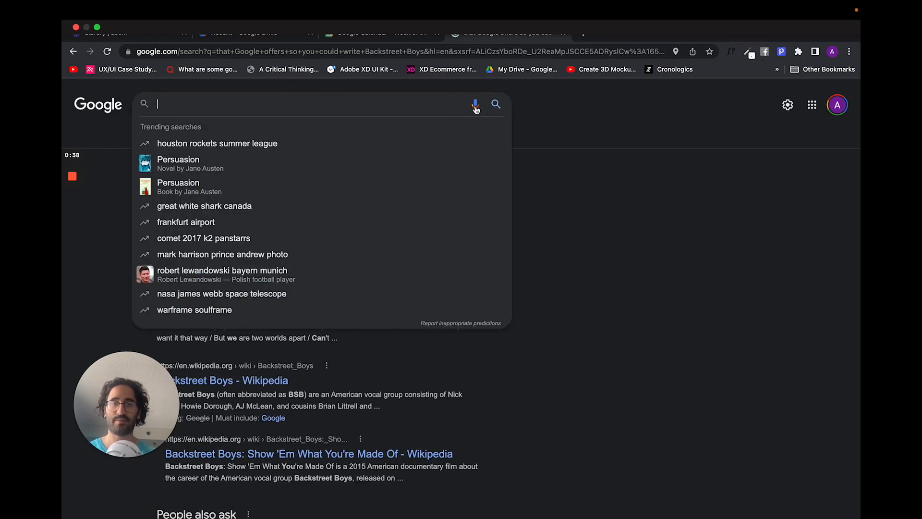
click(475, 103)
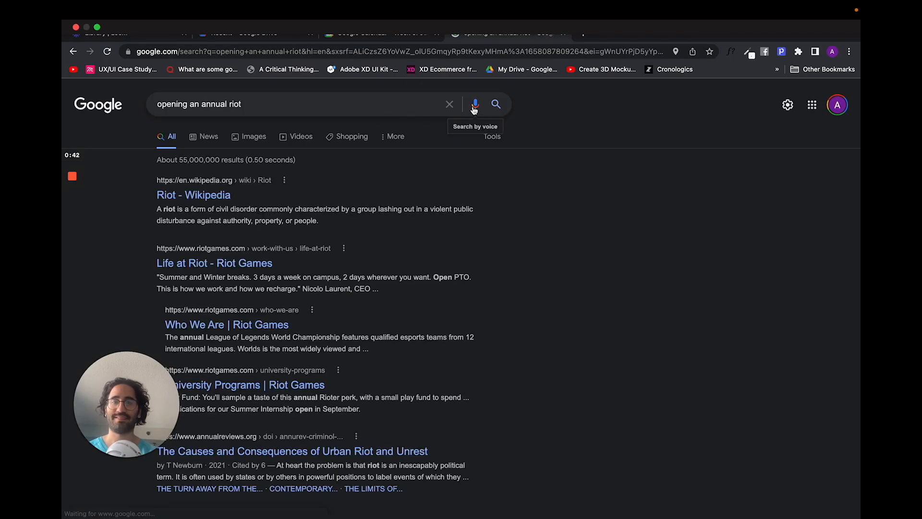
click(474, 104)
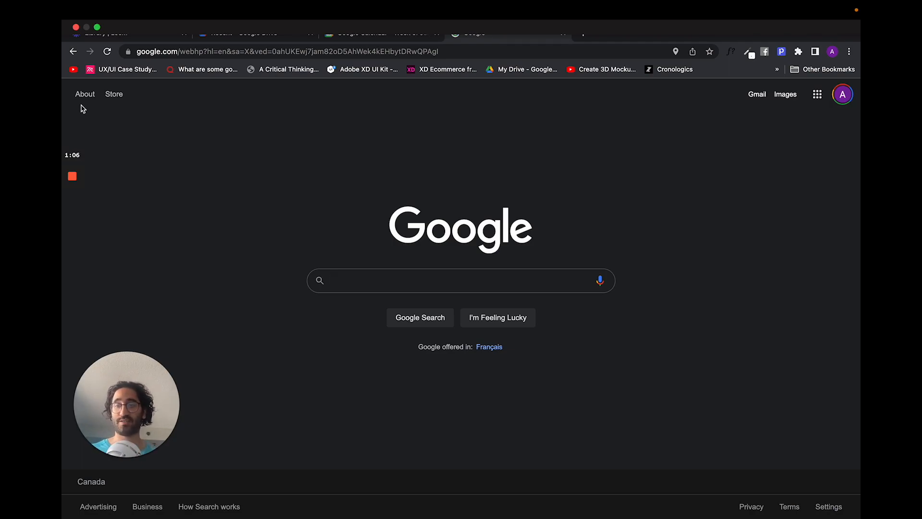
click(460, 280)
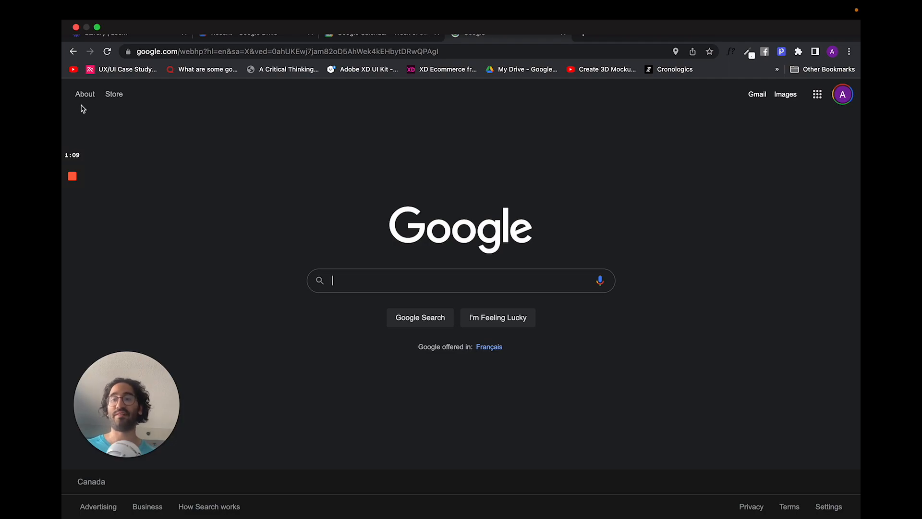